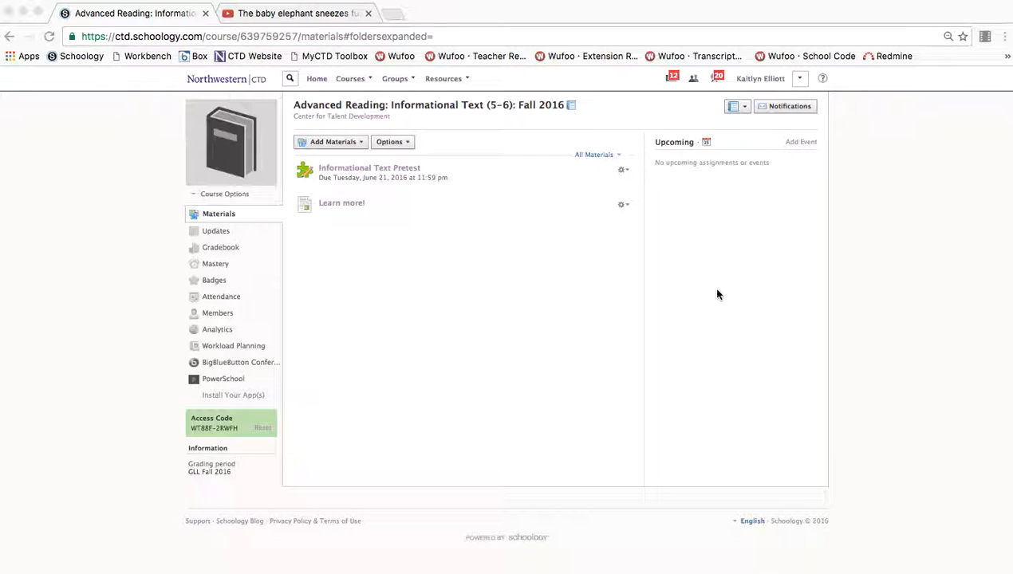
pyautogui.moveTo(481, 243)
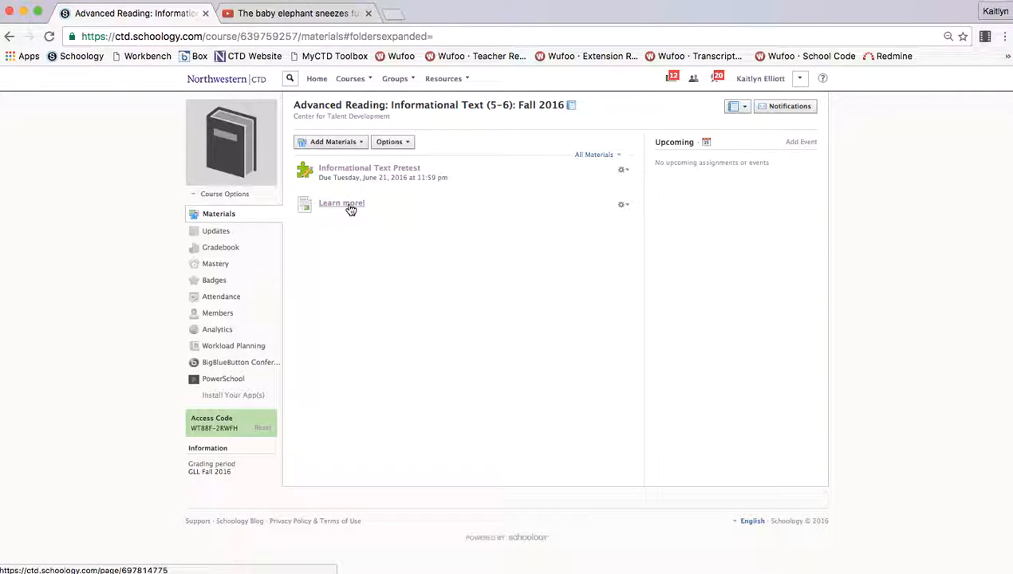
# Step: Open the Learn more! page and delete the extra empty line below its text
pyautogui.click(341, 203)
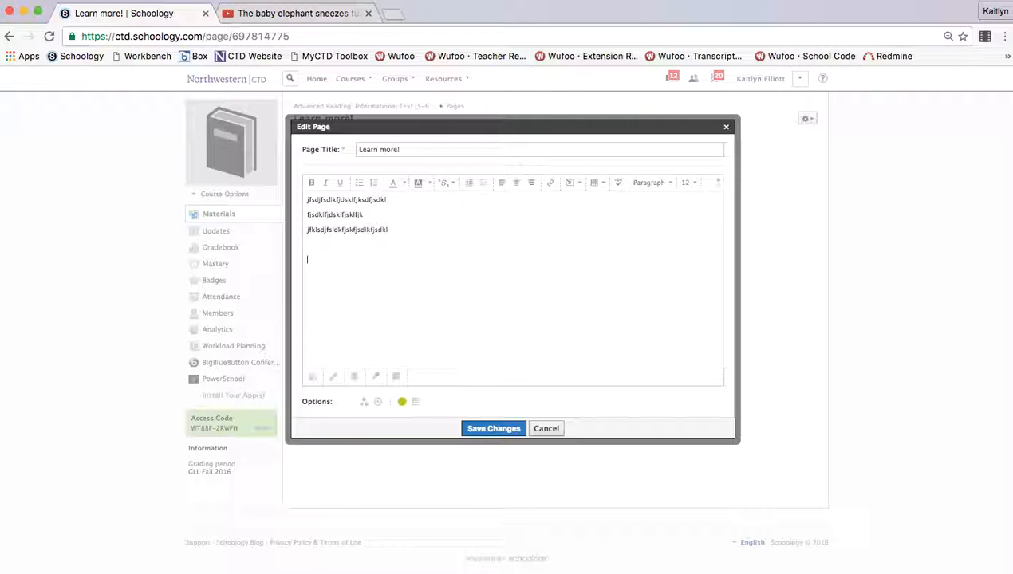
pyautogui.press('backspace')
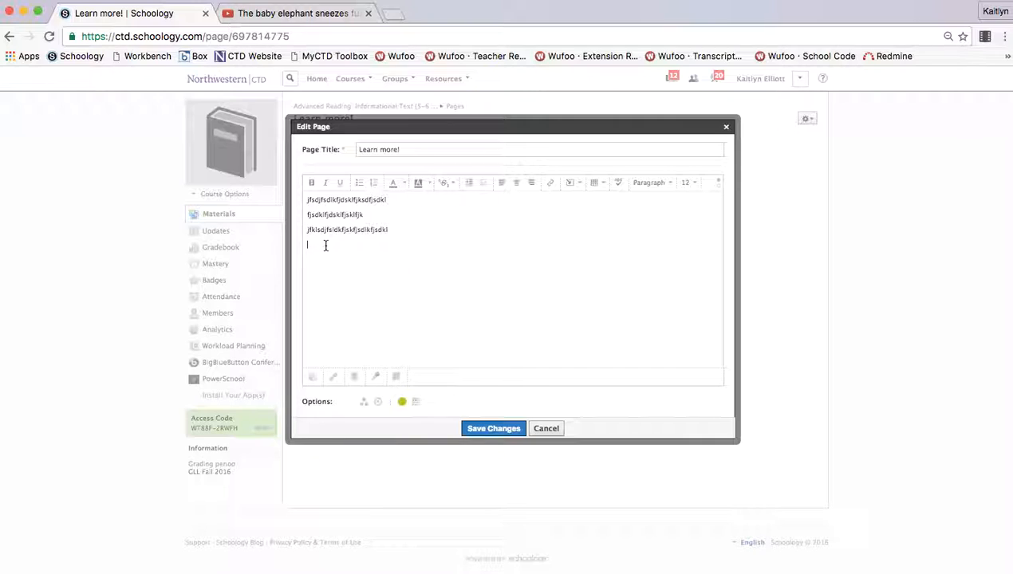
pyautogui.moveTo(610, 233)
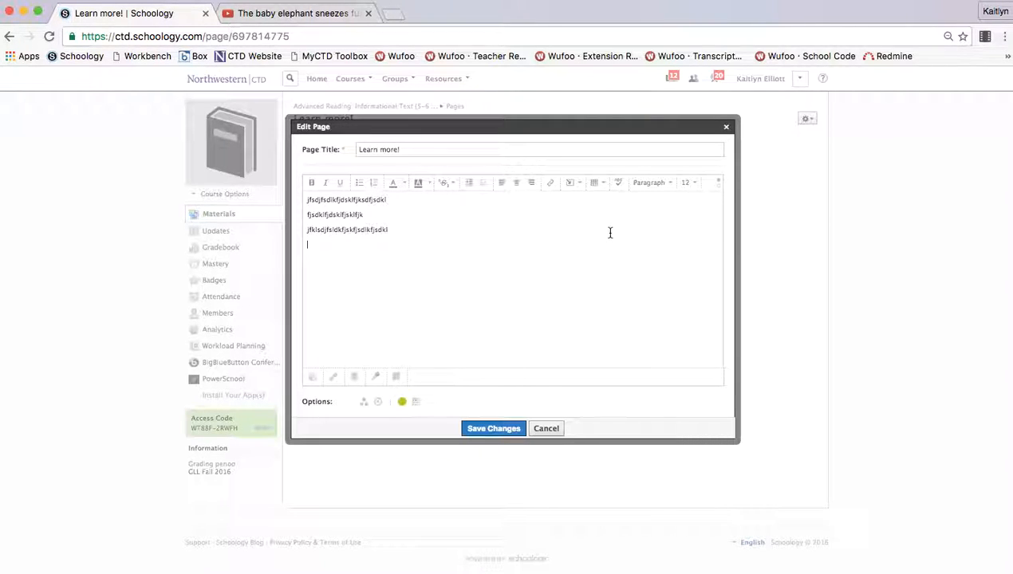
pyautogui.moveTo(571, 183)
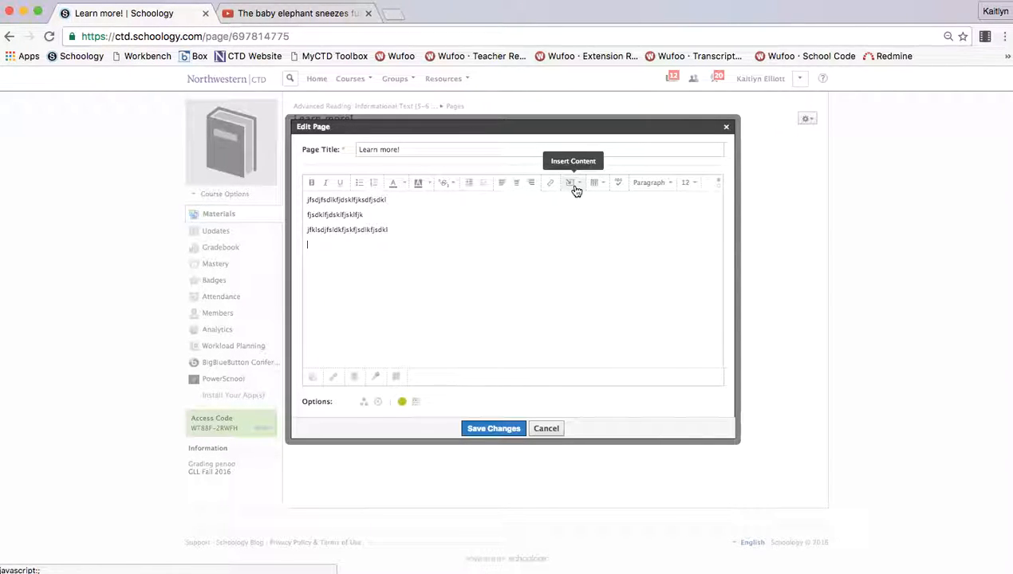
# Step: Choose Image/Media from the editor's Insert Content dropdown
pyautogui.click(572, 183)
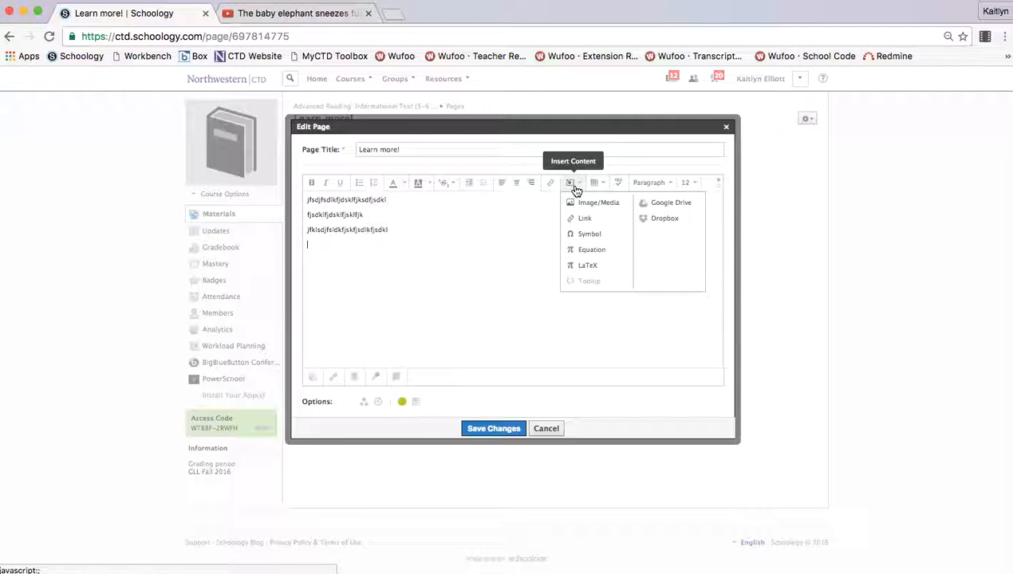
pyautogui.moveTo(600, 234)
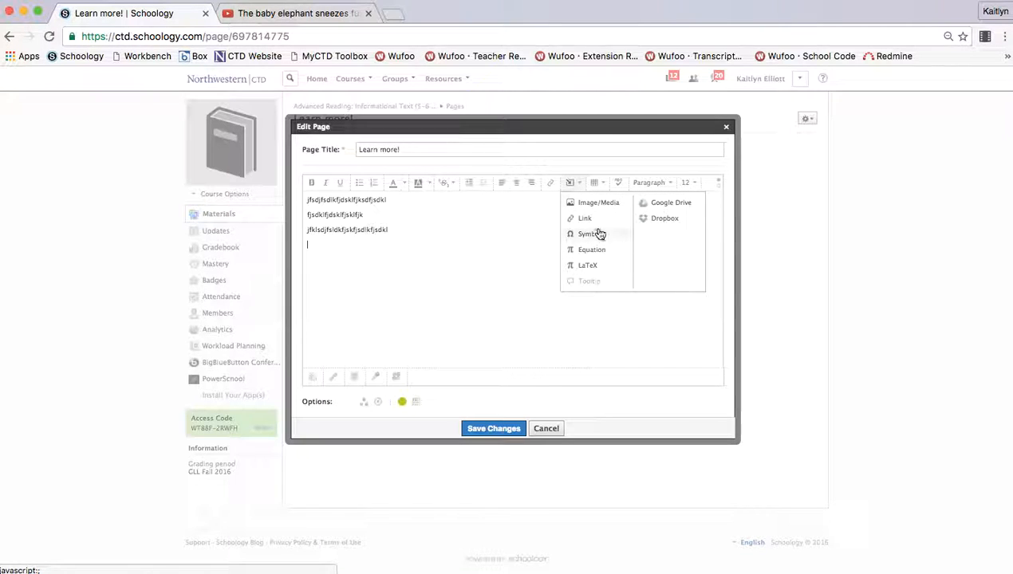
pyautogui.moveTo(605, 251)
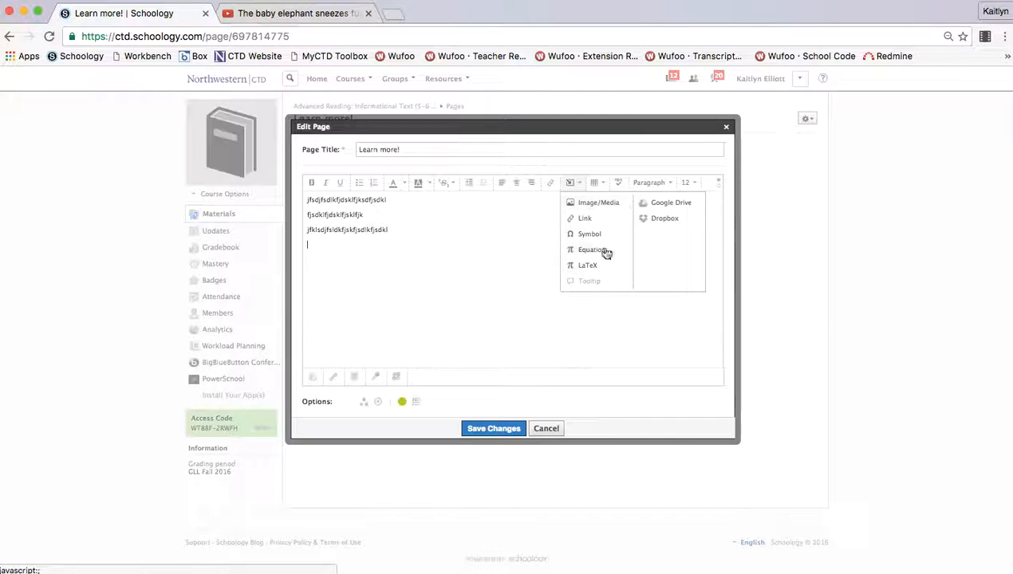
pyautogui.moveTo(598, 202)
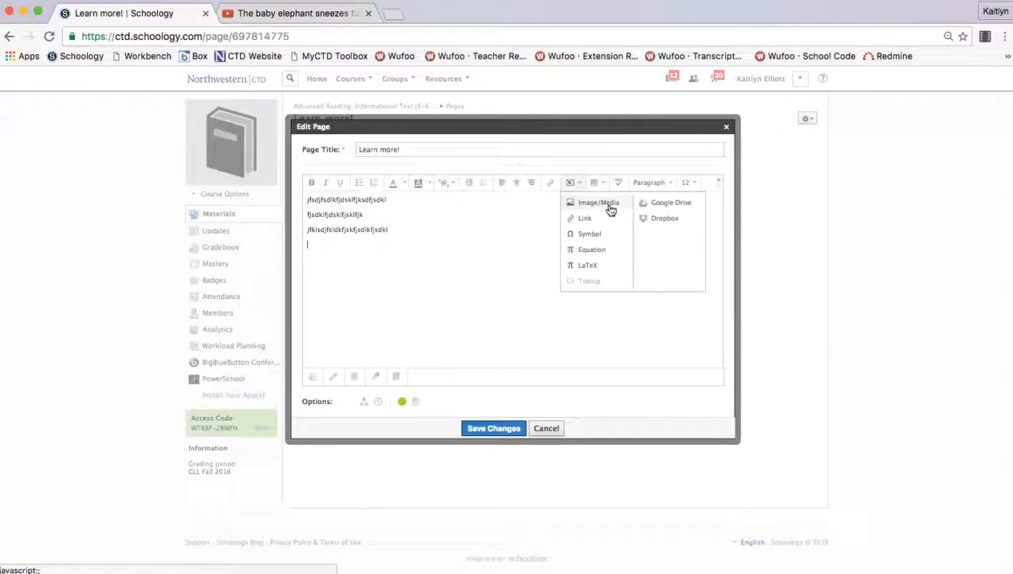
pyautogui.click(597, 202)
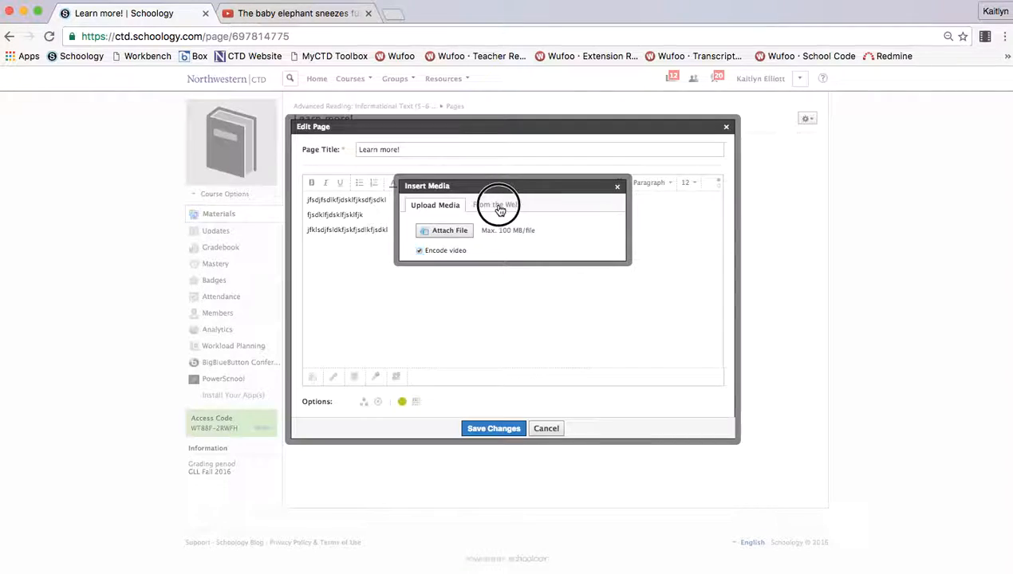
# Step: Set Insert Media to a Media item from the web and focus the Link/Embed field
pyautogui.click(494, 199)
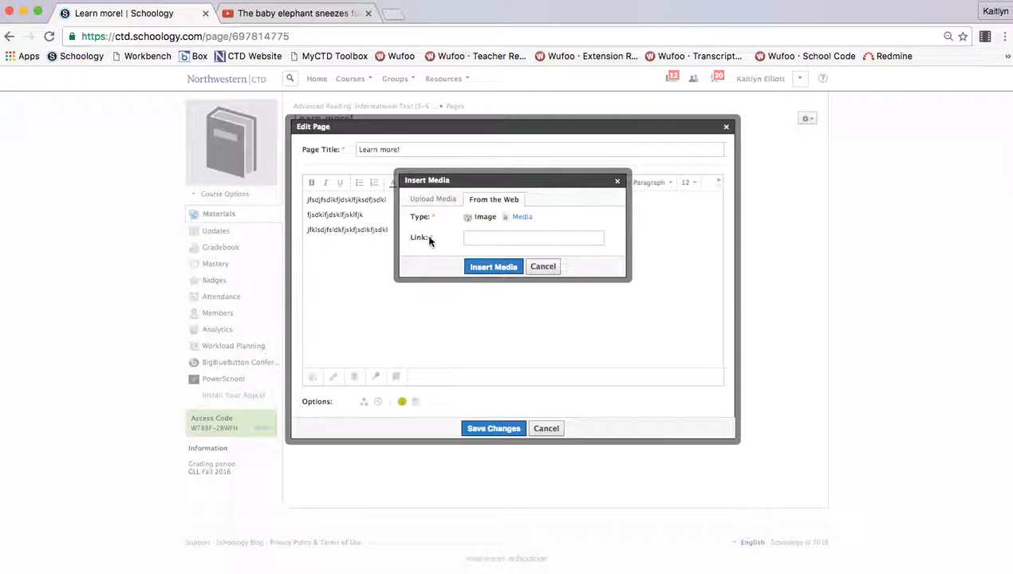
pyautogui.moveTo(403, 245)
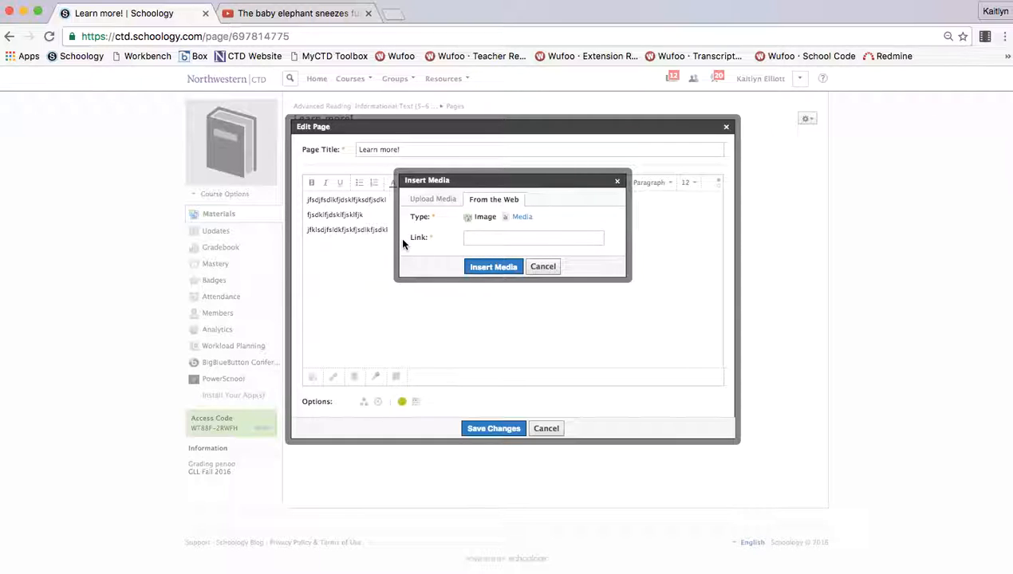
pyautogui.moveTo(417, 247)
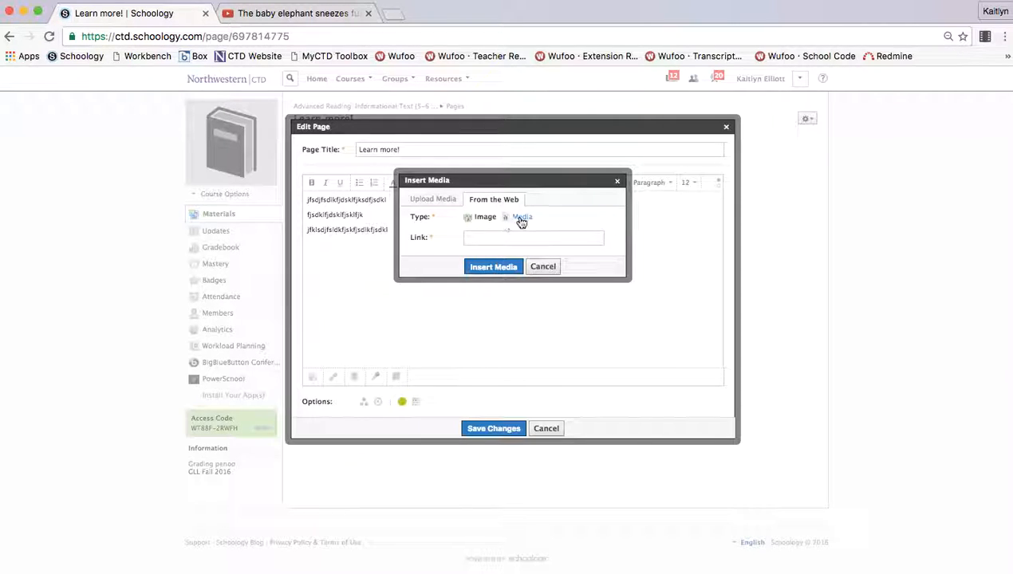
pyautogui.click(505, 216)
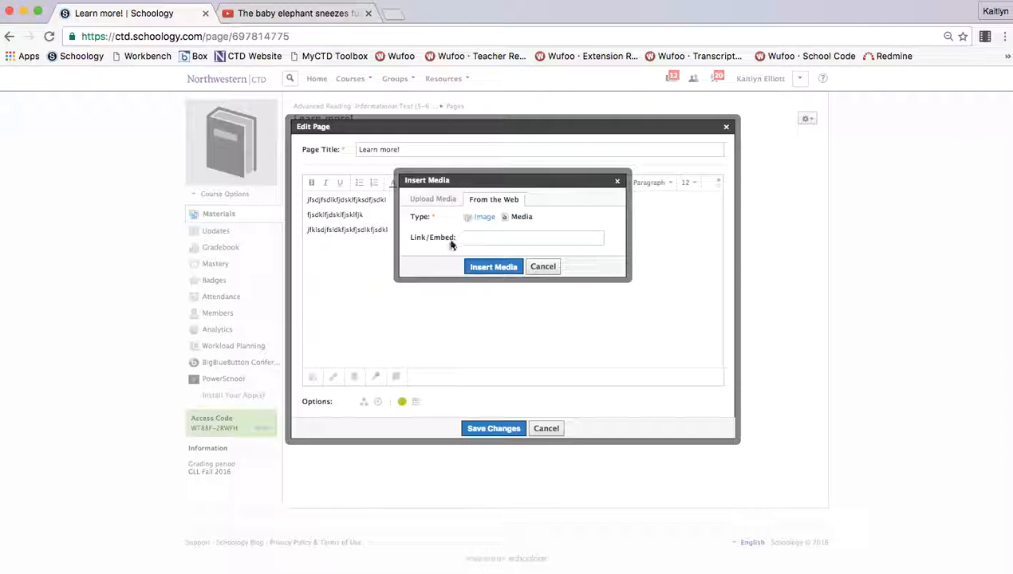
pyautogui.click(530, 237)
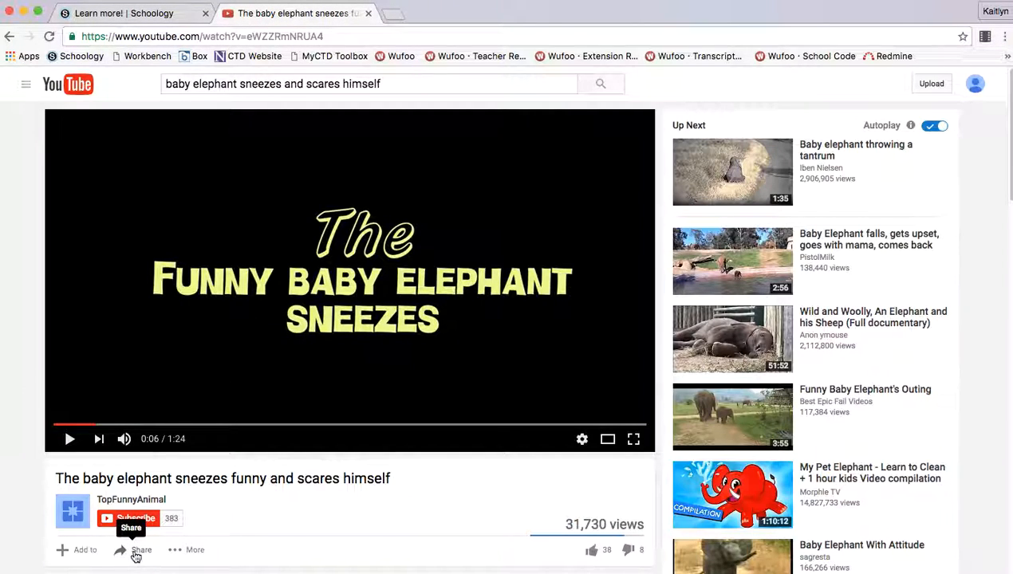
pyautogui.moveTo(812, 240)
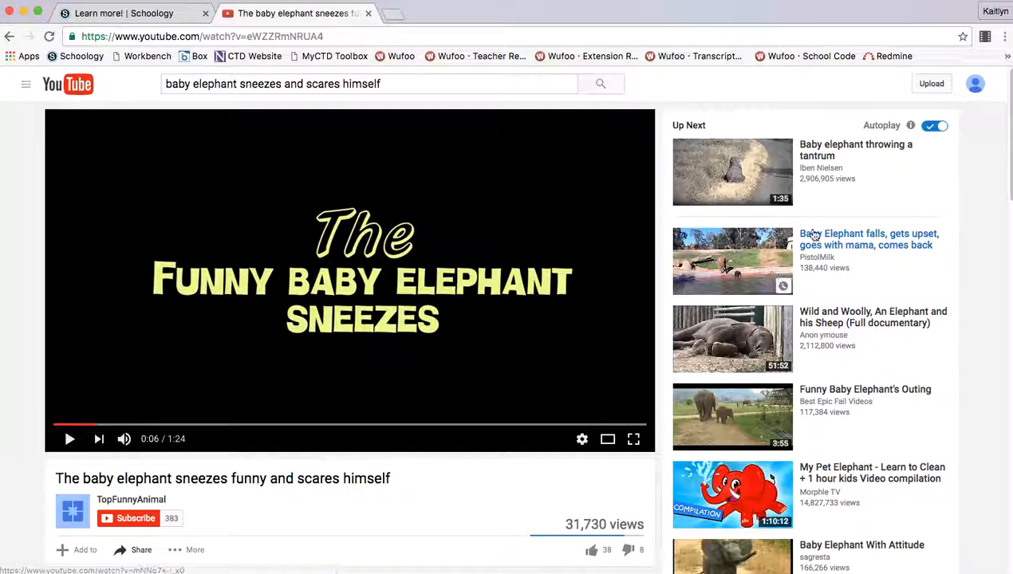
# Step: Copy the baby elephant video's YouTube embed code and insert it into the page
pyautogui.click(141, 549)
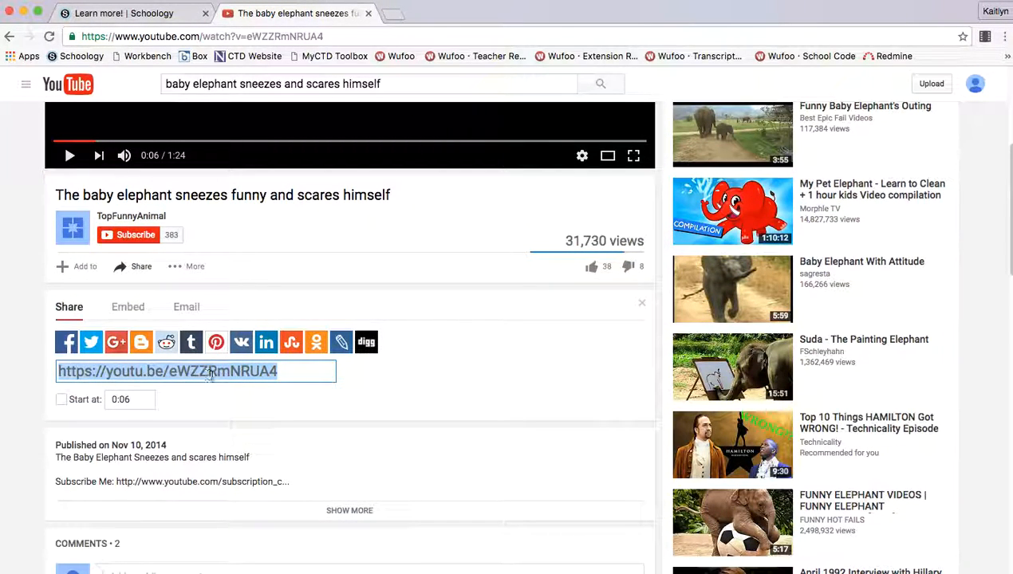
pyautogui.click(128, 306)
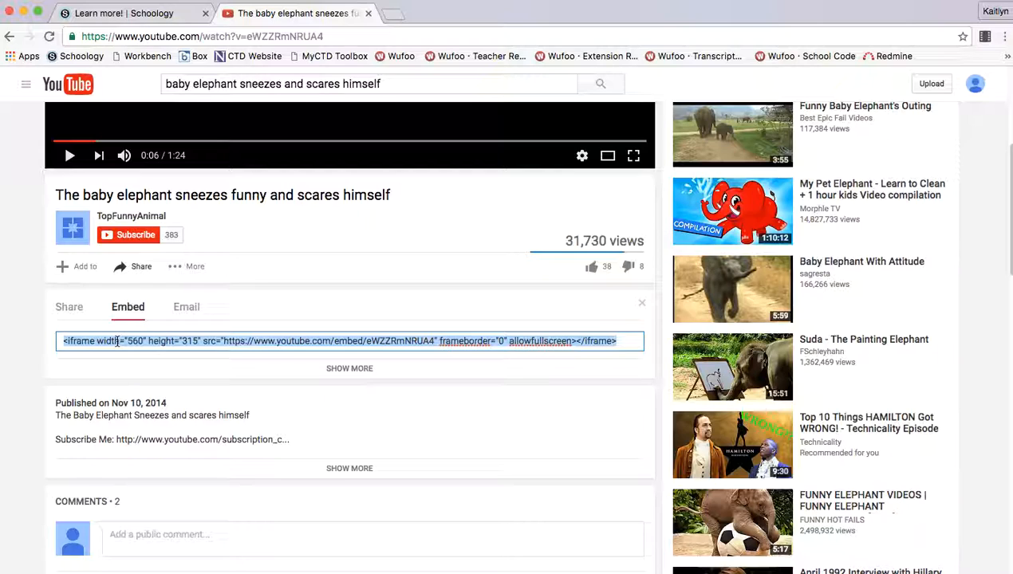
pyautogui.click(124, 13)
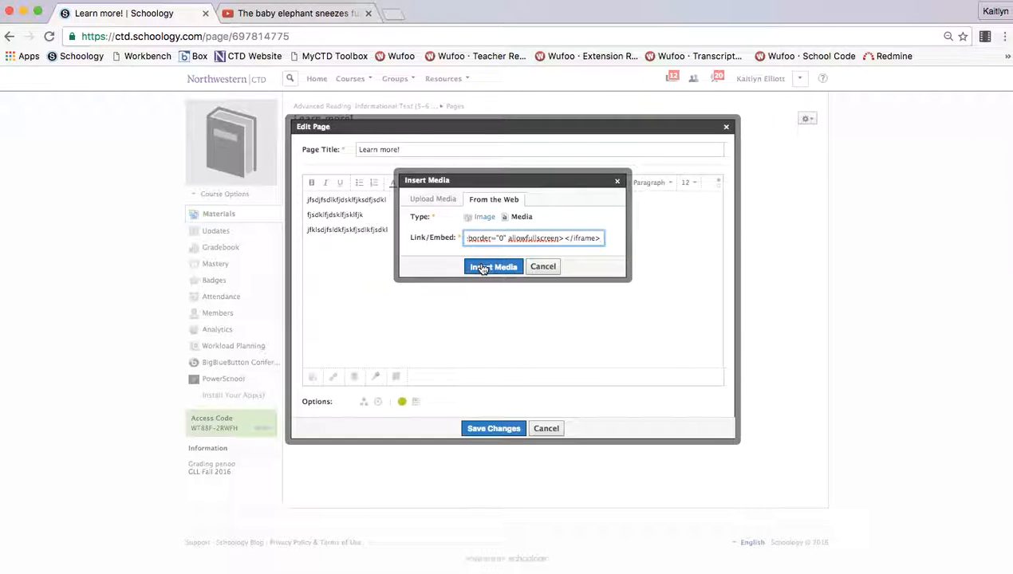
pyautogui.click(493, 267)
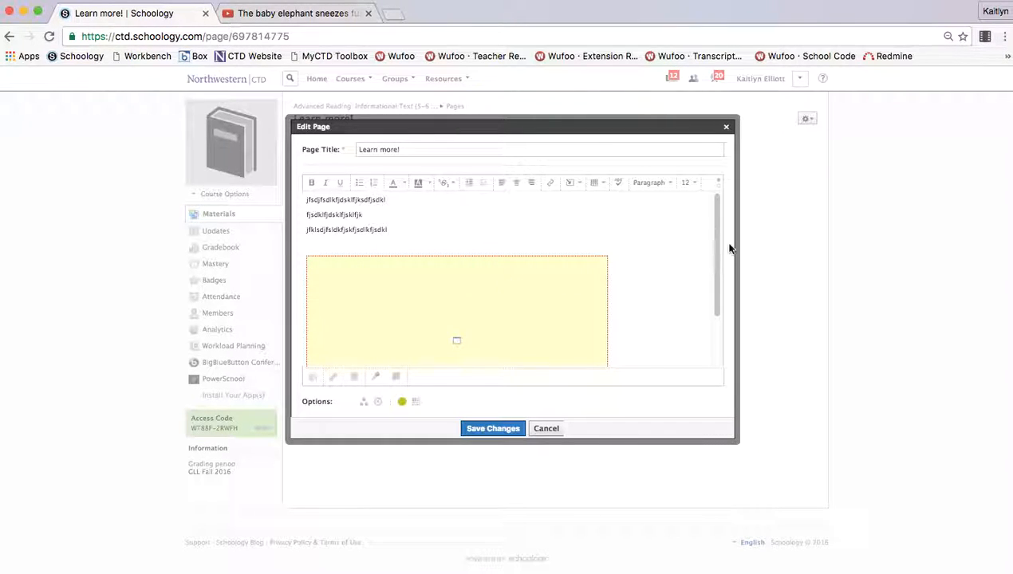
# Step: Shrink the embedded video slightly and move it into the third text line
pyautogui.click(456, 311)
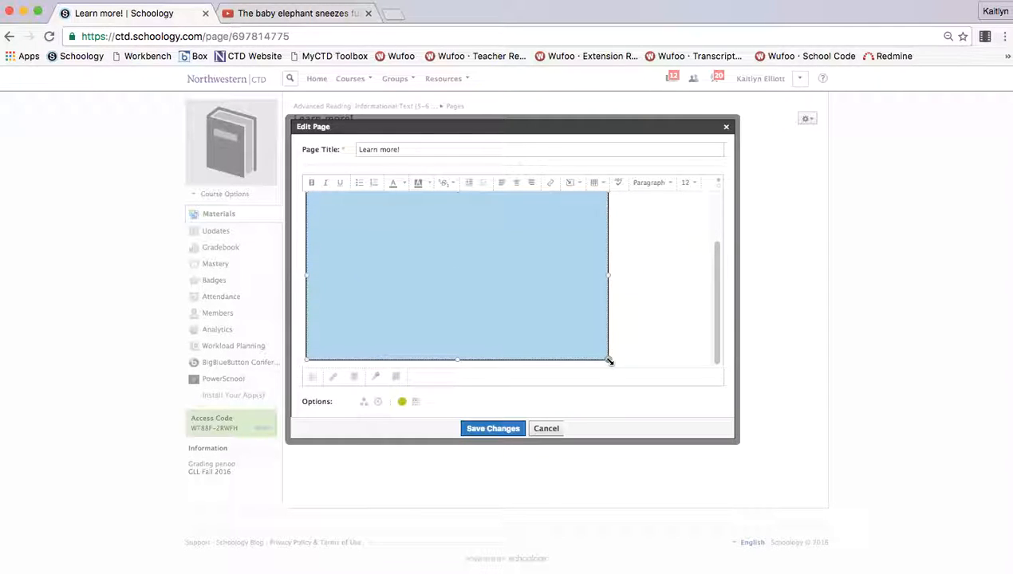
pyautogui.moveTo(610, 362); pyautogui.dragTo(566, 346)
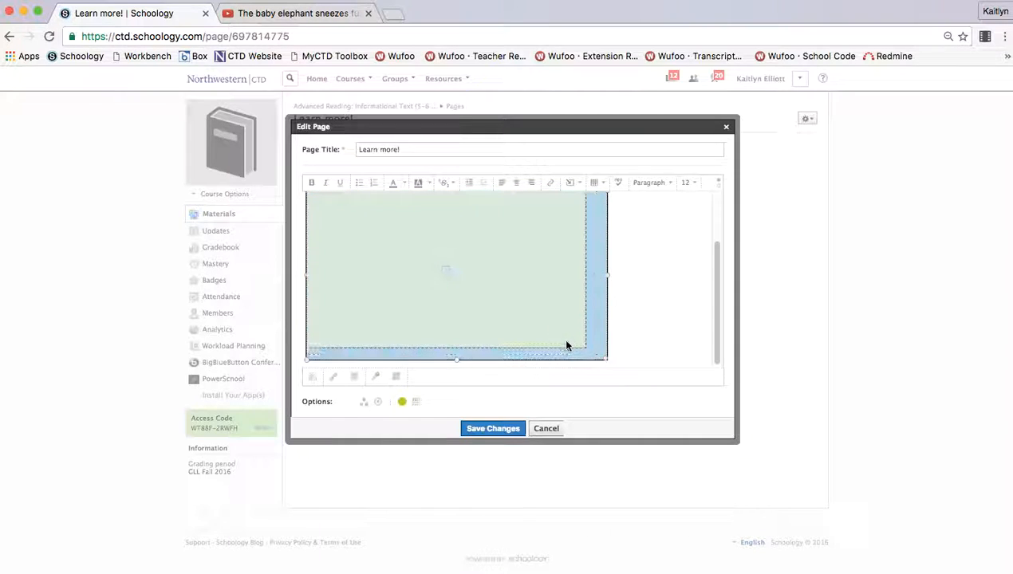
pyautogui.write('jfsdjfsdlkfjdsklfjksdfjsdkl')
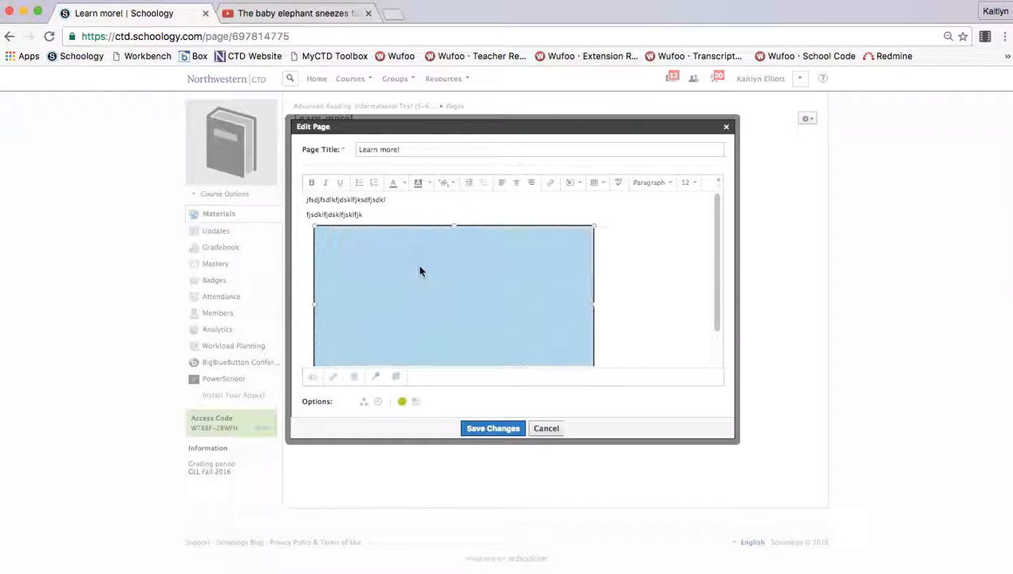
pyautogui.click(517, 183)
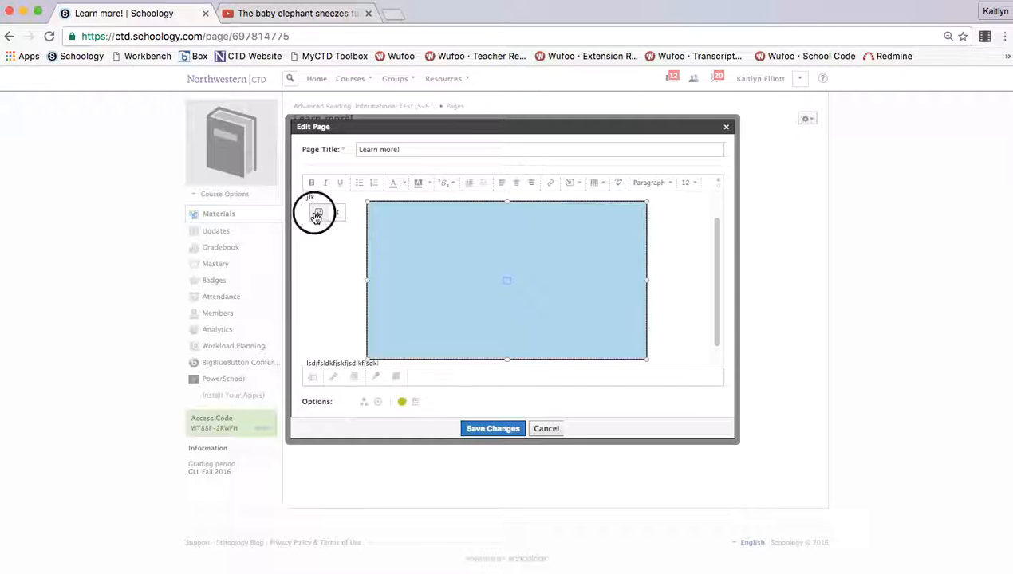
# Step: Review the video's Advanced and General media properties, then save the Learn more! page
pyautogui.click(317, 214)
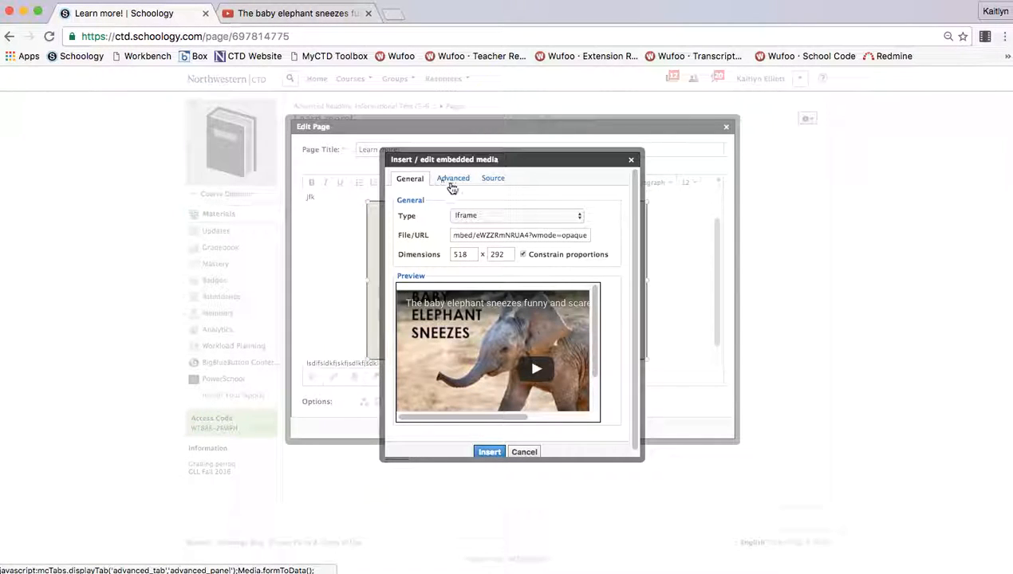
pyautogui.click(452, 178)
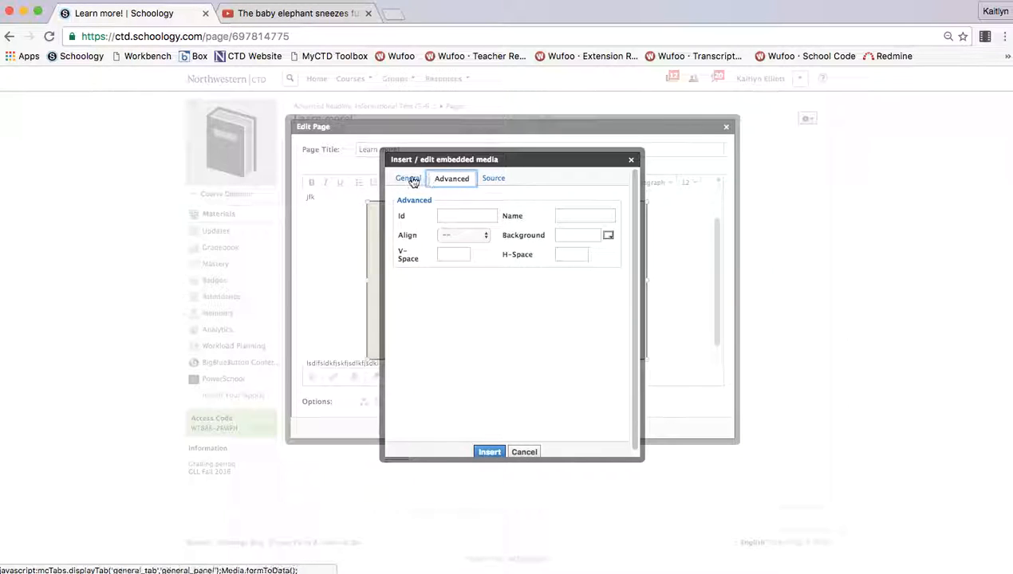
pyautogui.click(489, 451)
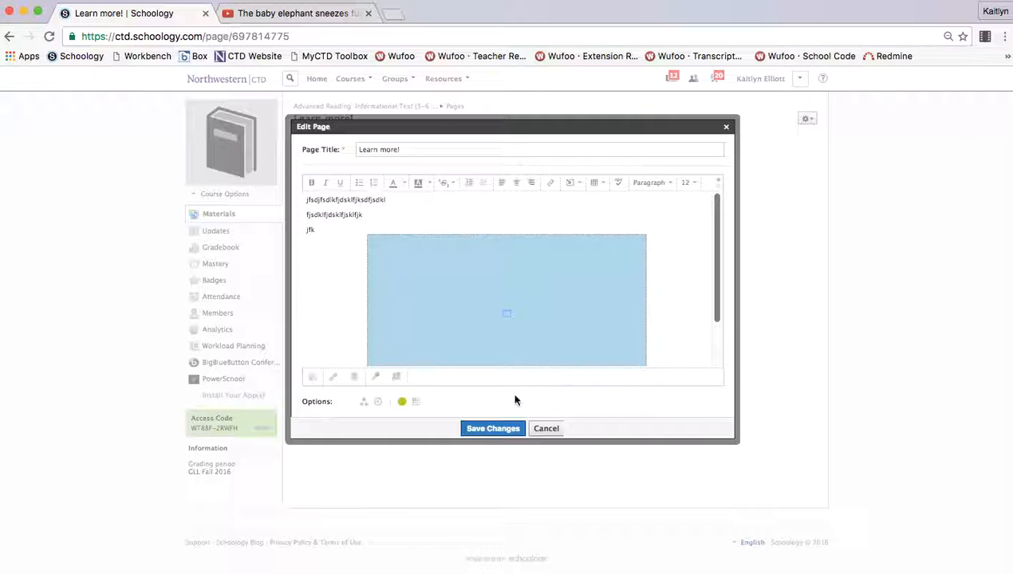
pyautogui.click(492, 428)
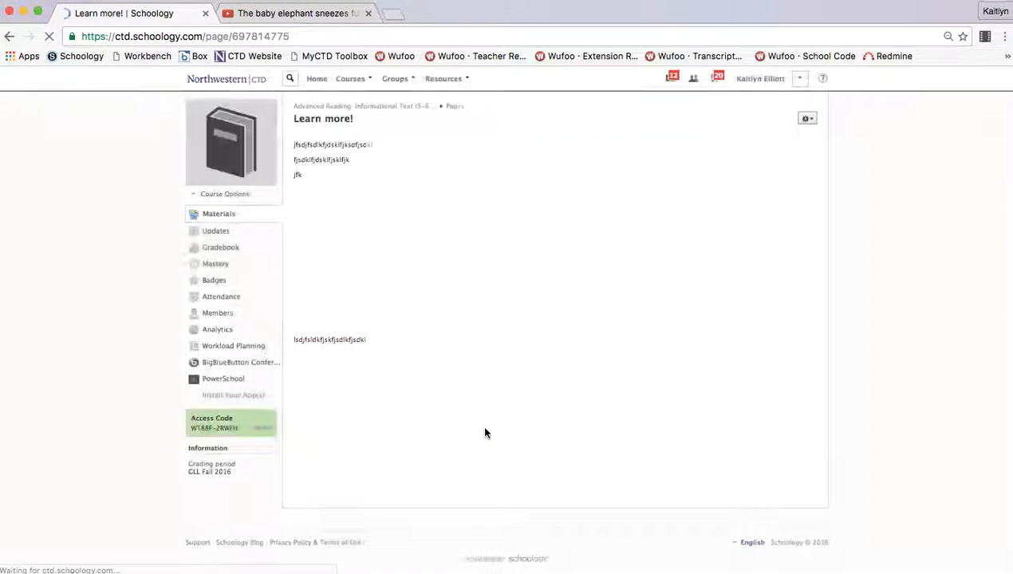